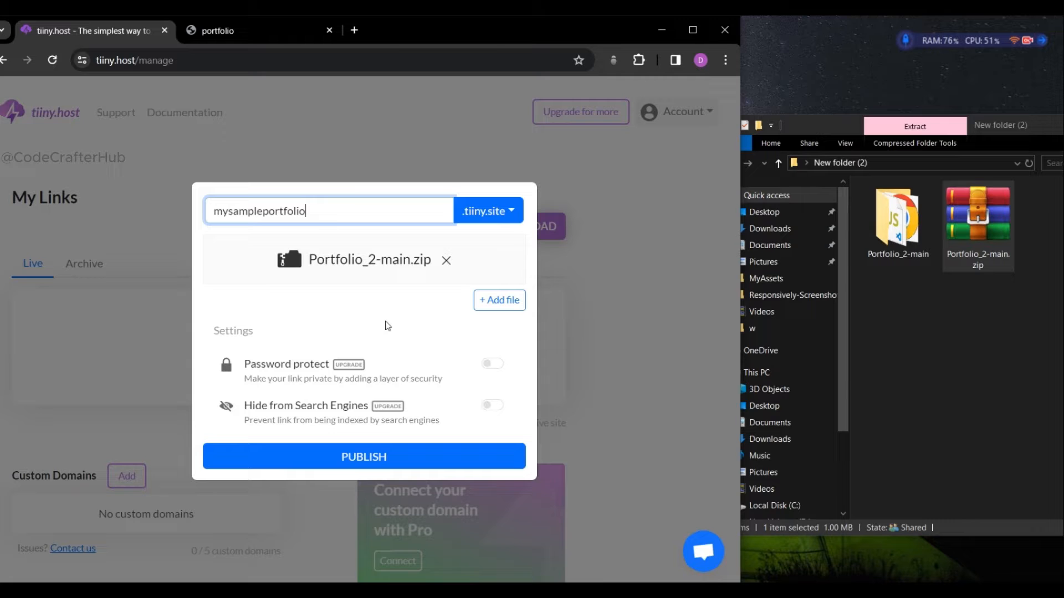
Step: Leave the pending upload and return to the tiiny.host home page signed out
{"action": "left_click", "coordinate": [363, 455]}
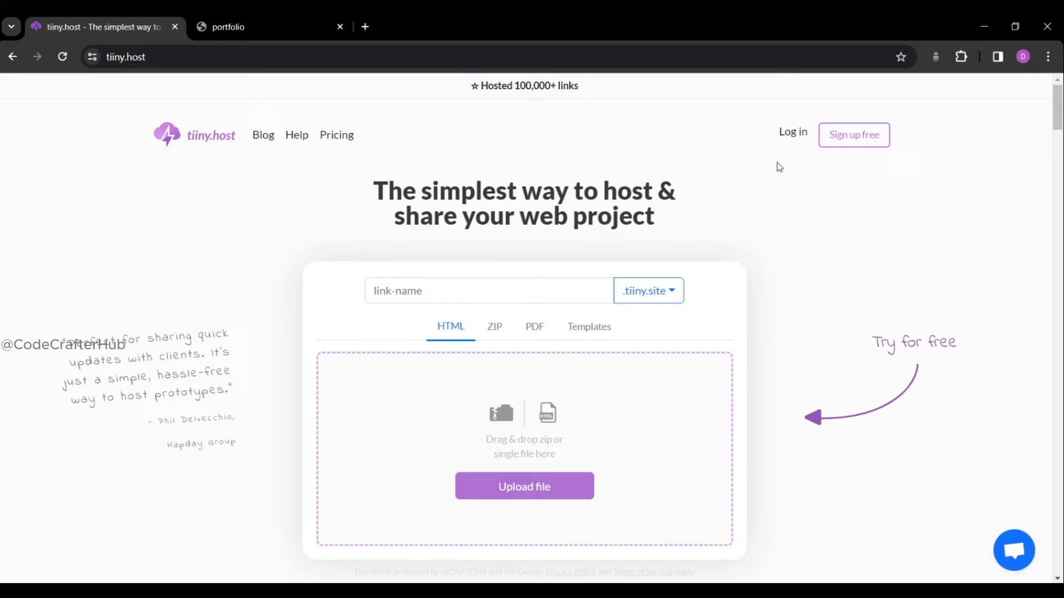
Step: Sign in to tiiny.host with a Google account and land on the empty My Links dashboard
{"action": "left_click", "coordinate": [791, 131]}
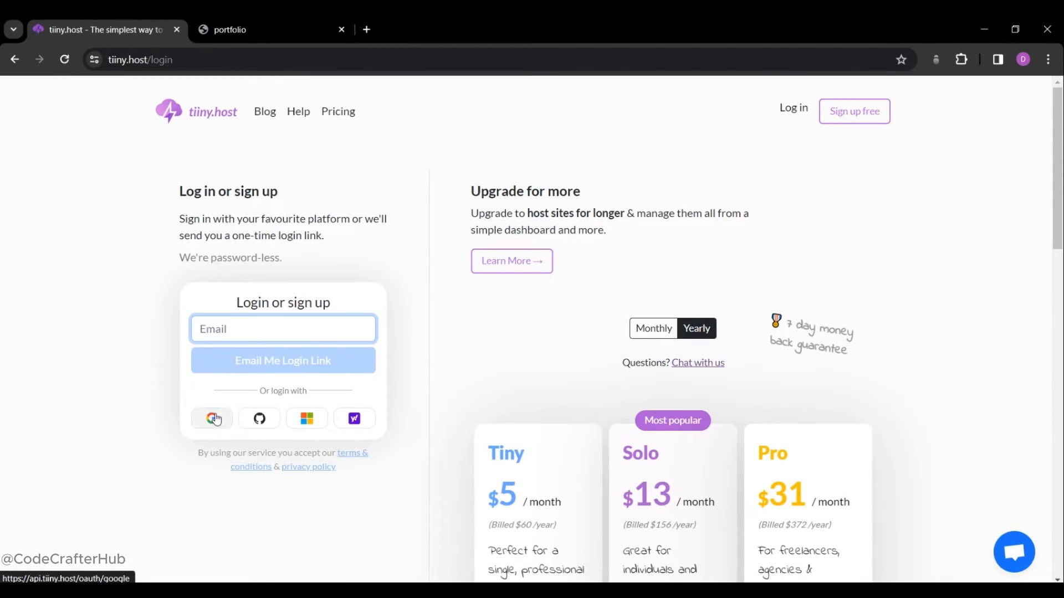
{"action": "left_click", "coordinate": [210, 418]}
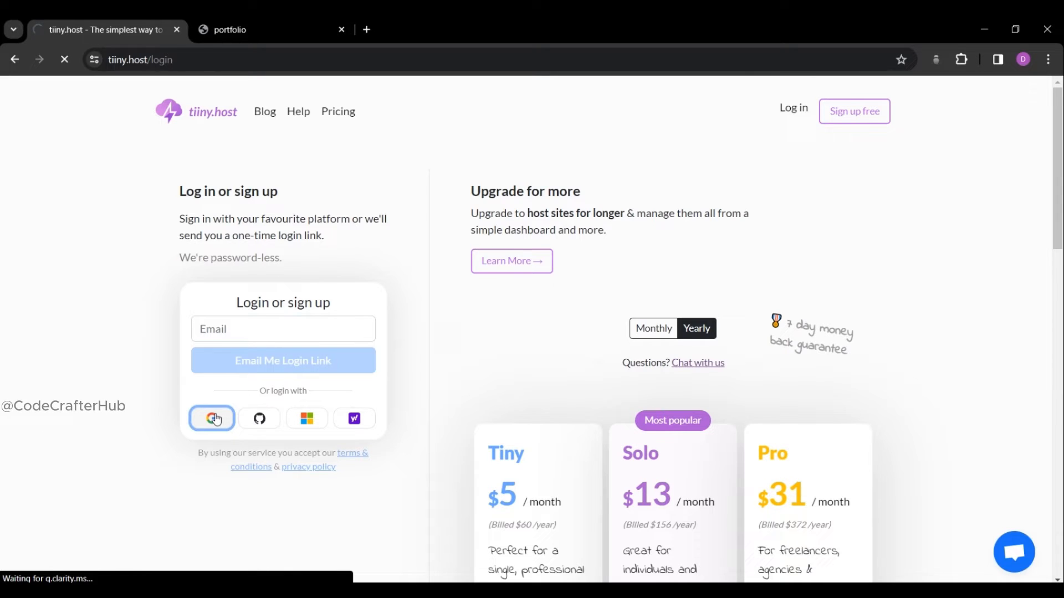
{"action": "left_click", "coordinate": [211, 418]}
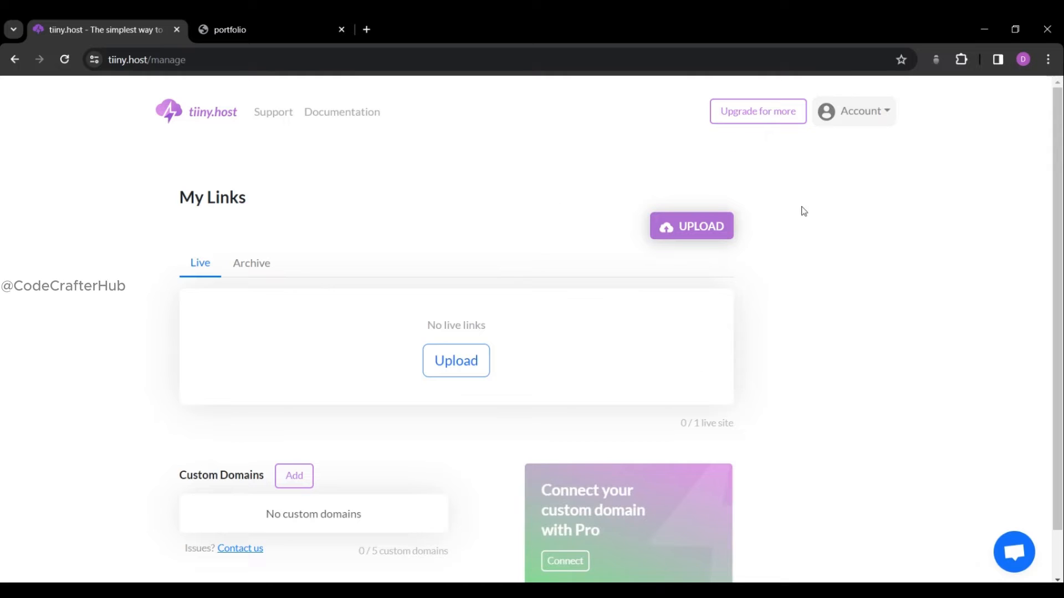
Step: Start a new upload and name its link mysampleportfolio
{"action": "left_click", "coordinate": [690, 226]}
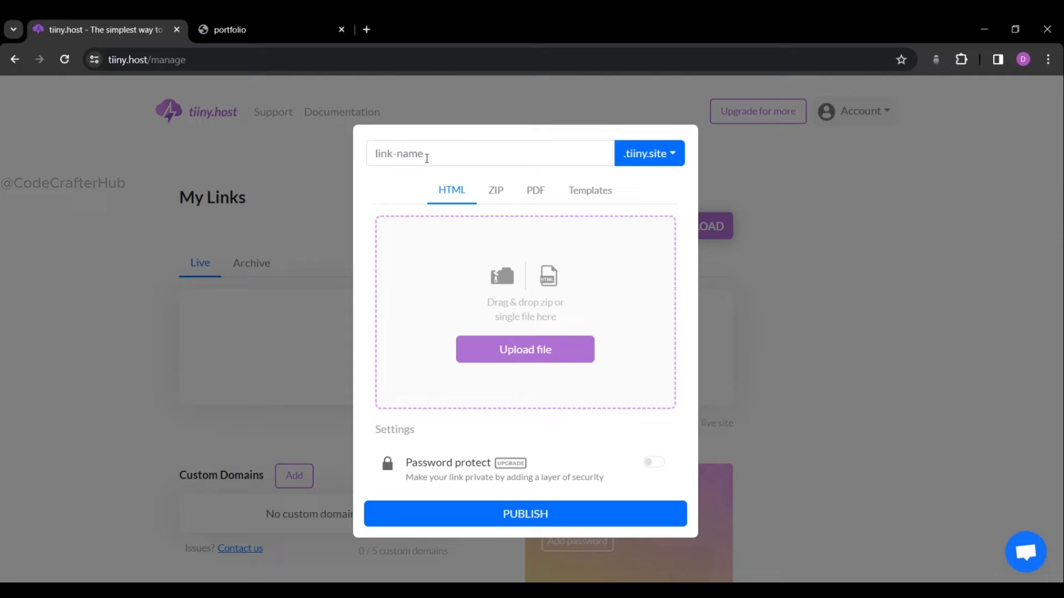
{"action": "type", "text": "my"}
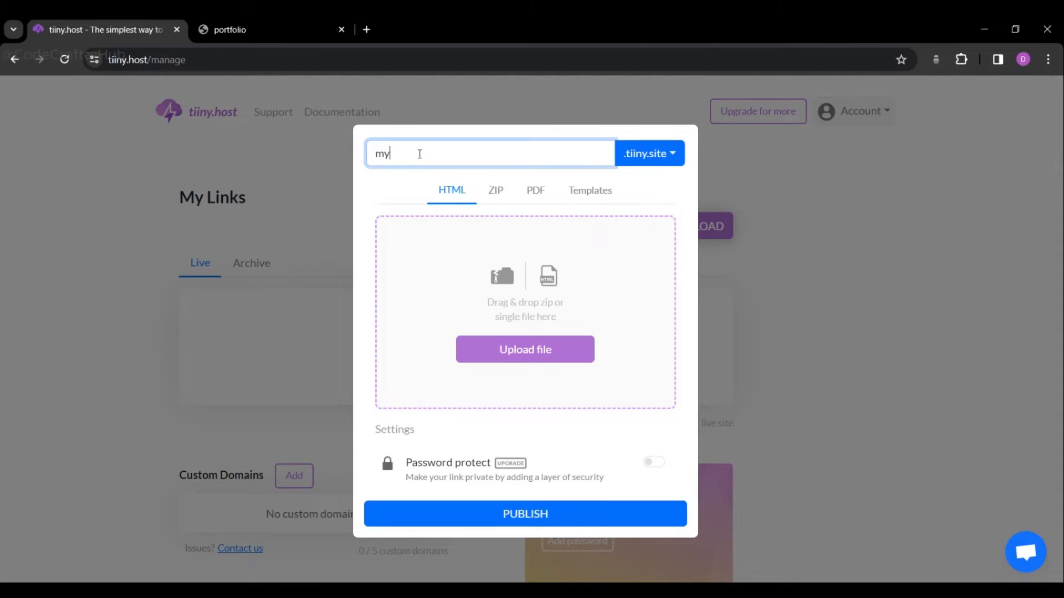
{"action": "type", "text": "sampl"}
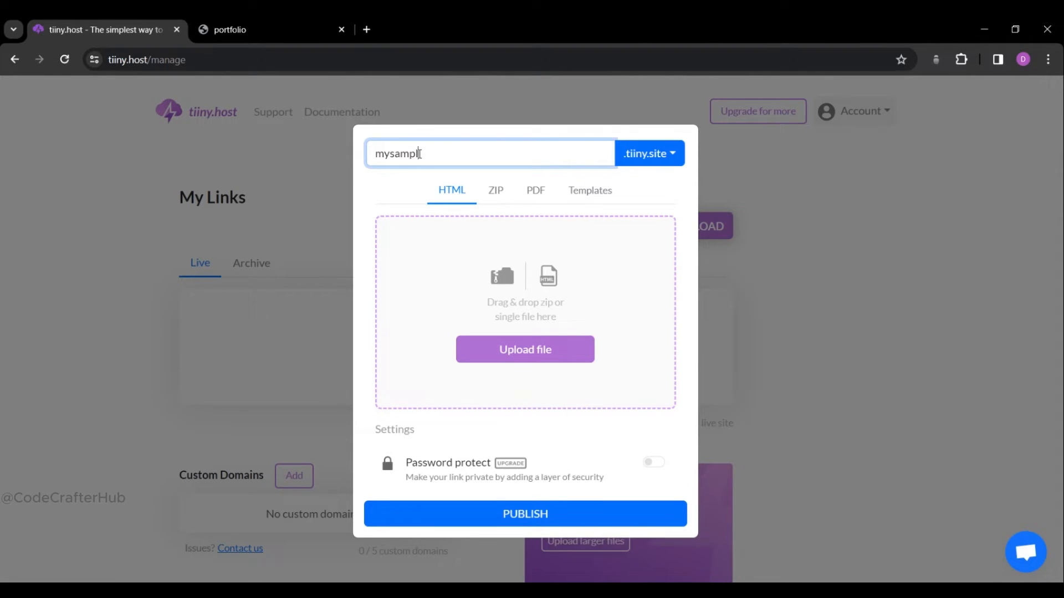
{"action": "type", "text": "ep"}
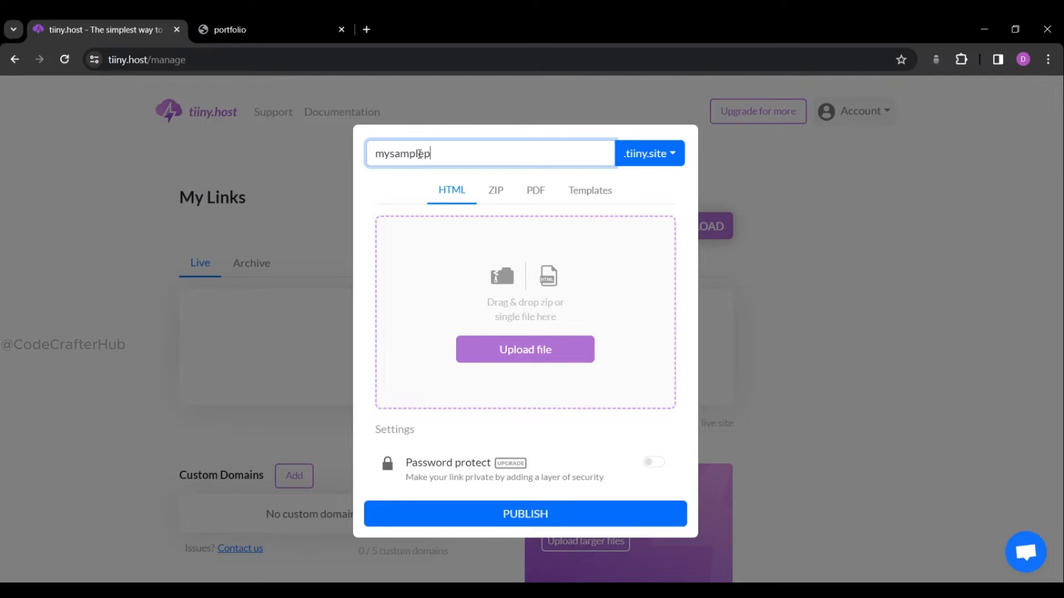
{"action": "type", "text": "or"}
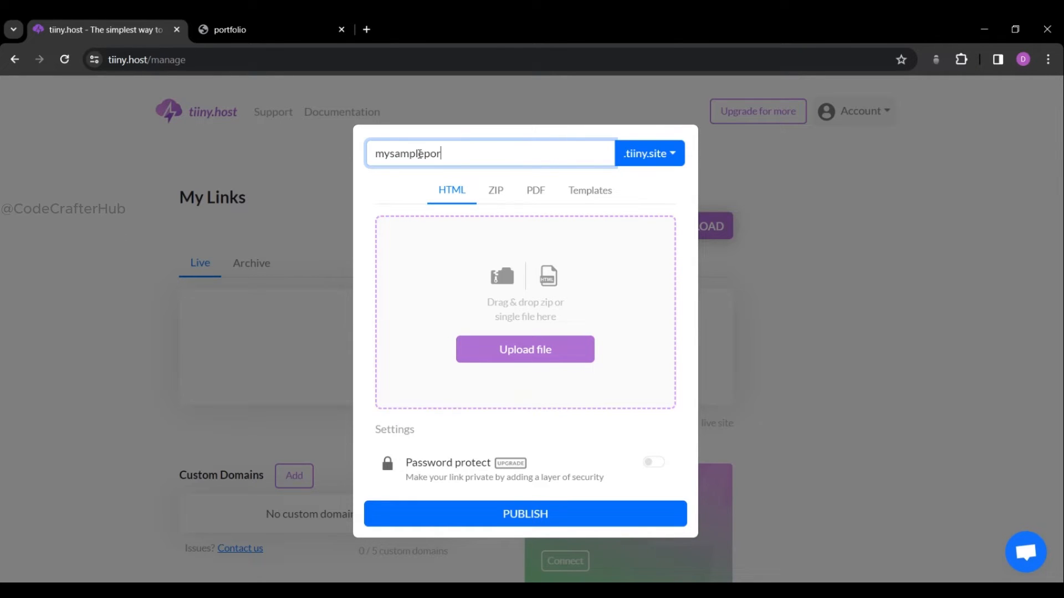
{"action": "type", "text": "fo"}
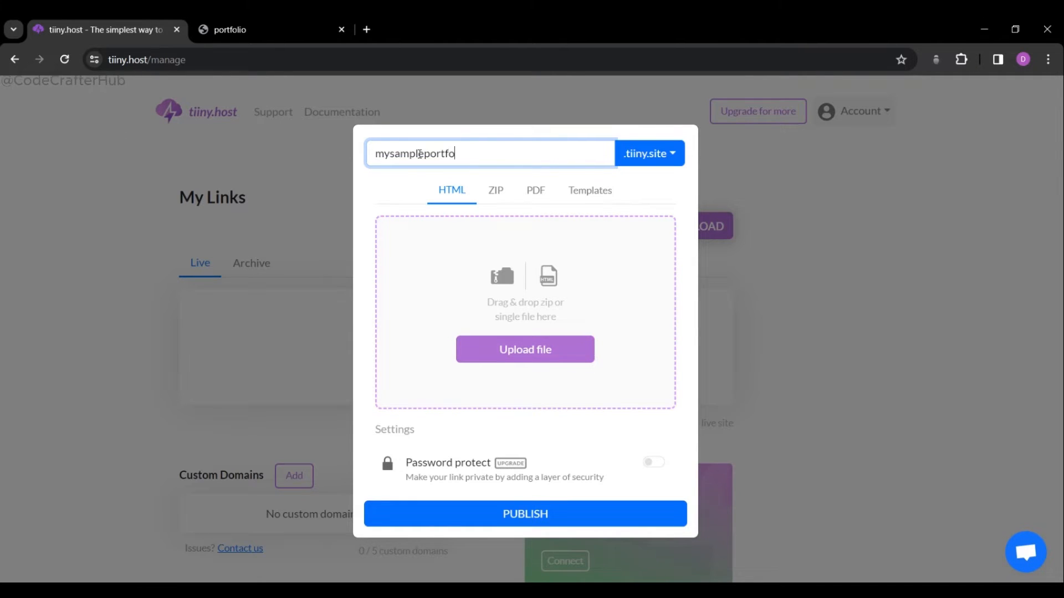
{"action": "type", "text": "lio"}
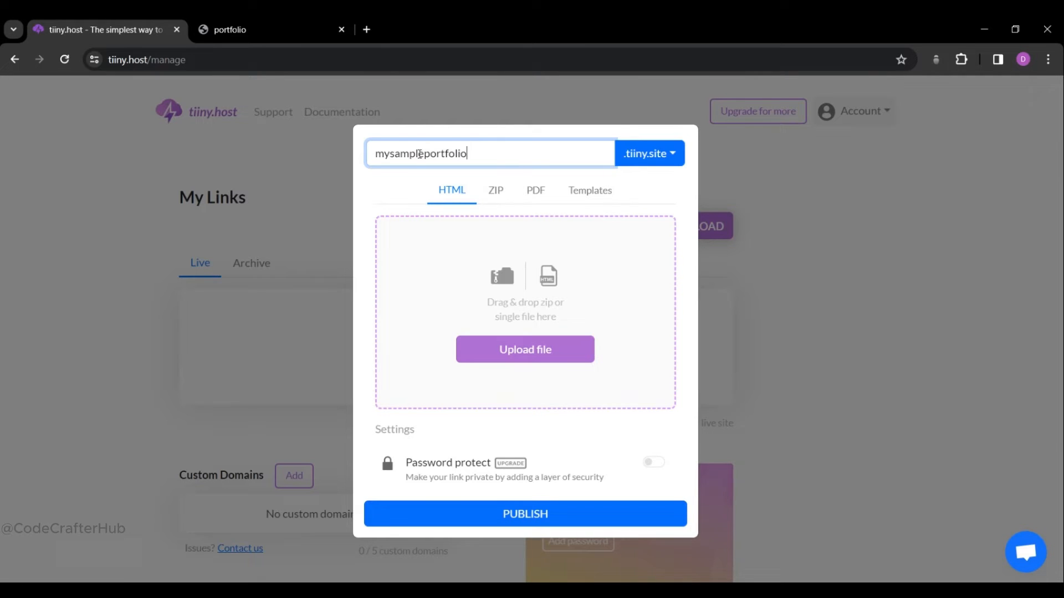
{"action": "mouse_move", "coordinate": [838, 400]}
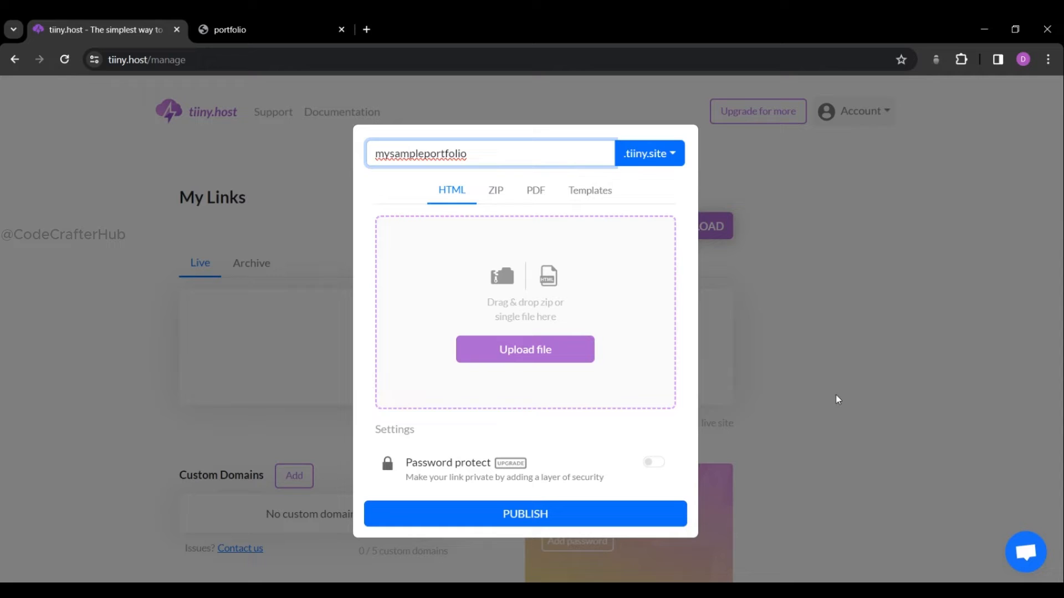
Step: Extract Portfolio_2-main.zip in place, producing a Portfolio_2-main folder beside it
{"action": "left_click", "coordinate": [467, 153]}
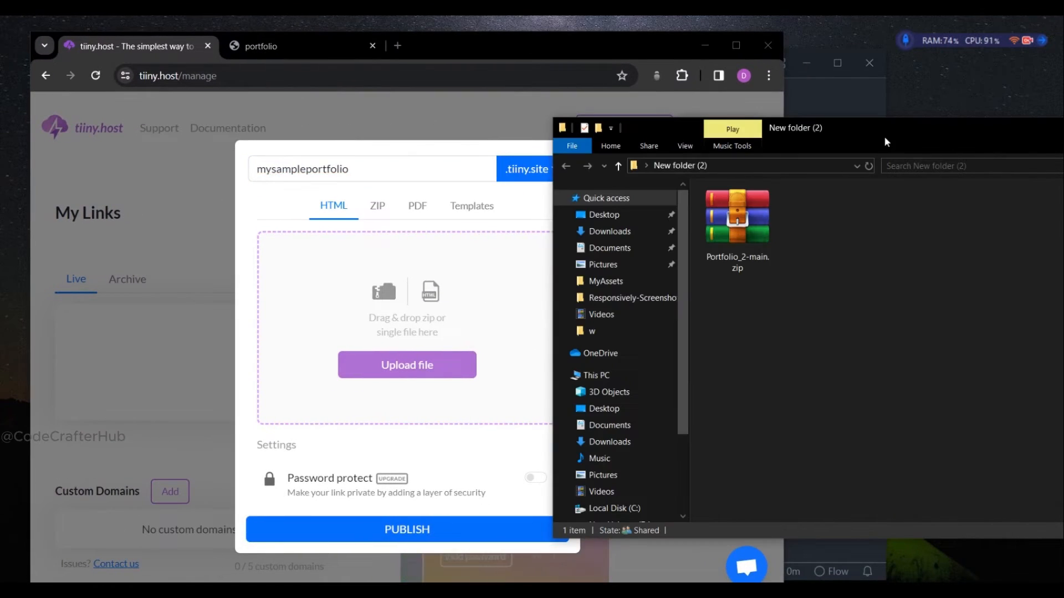
{"action": "left_click_drag", "start_coordinate": [796, 127], "coordinate": [672, 115]}
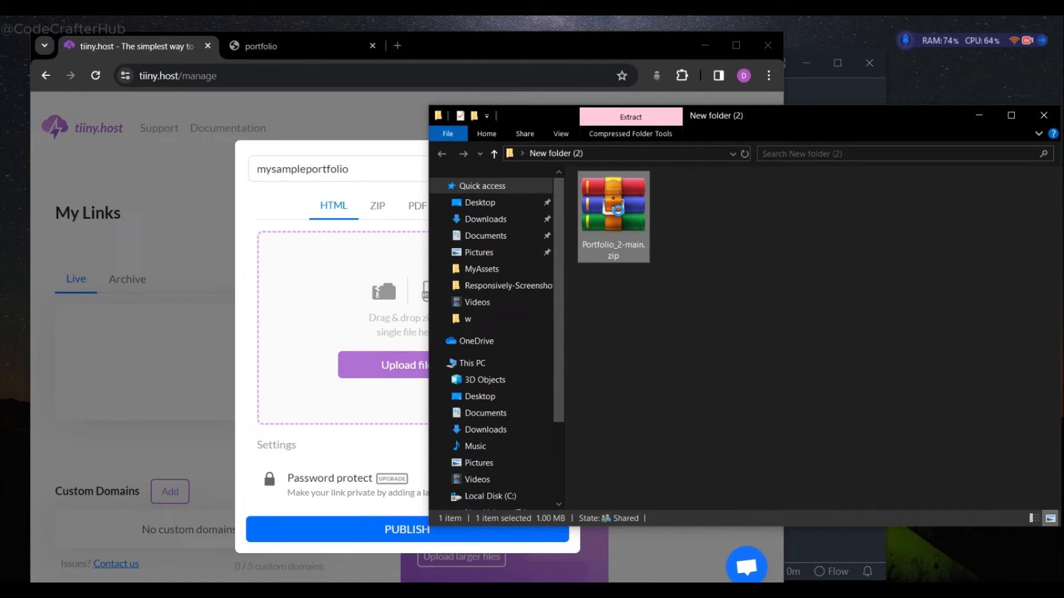
{"action": "right_click", "coordinate": [613, 204]}
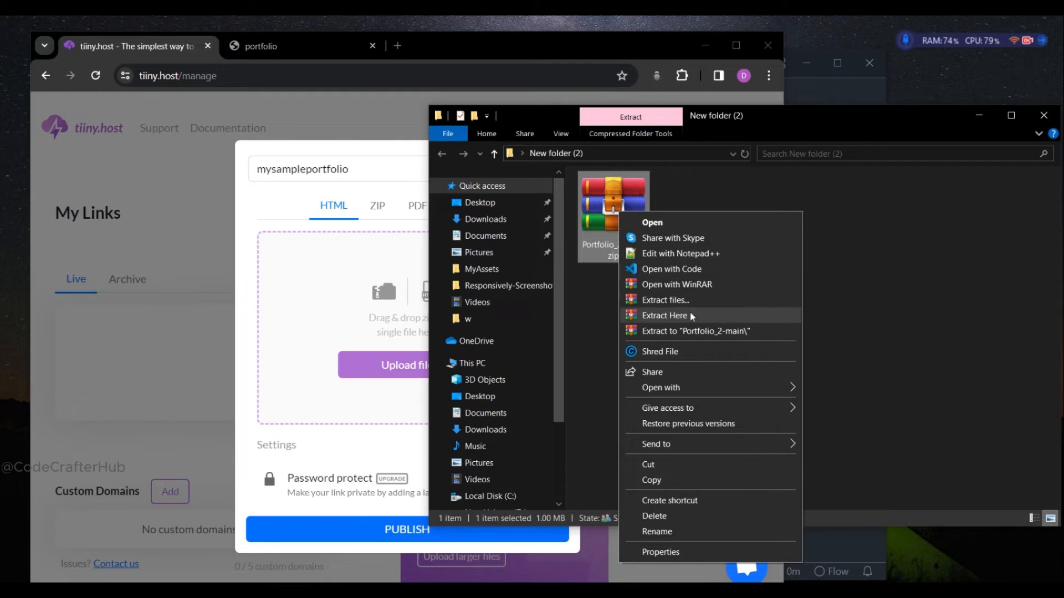
{"action": "left_click", "coordinate": [690, 317]}
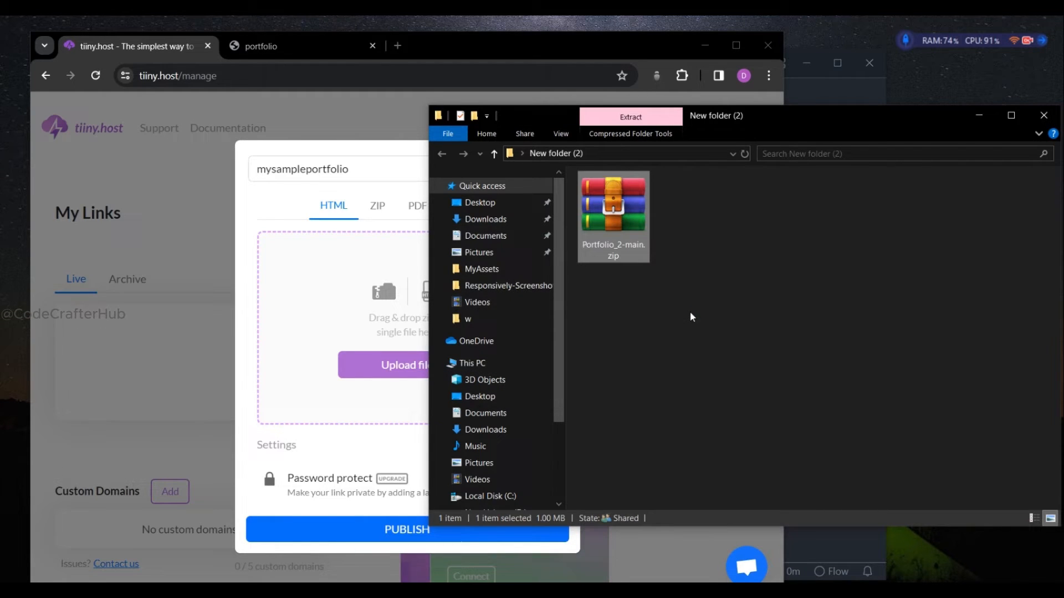
{"action": "left_click", "coordinate": [629, 117]}
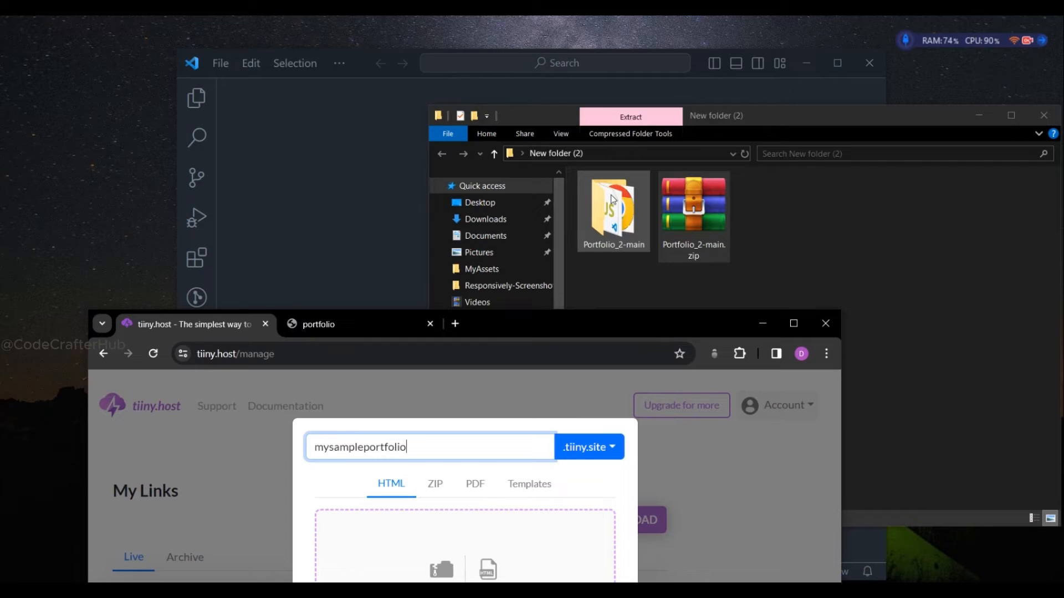
Step: Open Portfolio_2-main in Visual Studio Code and expand its assets and images folders
{"action": "left_click_drag", "start_coordinate": [613, 204], "coordinate": [365, 204]}
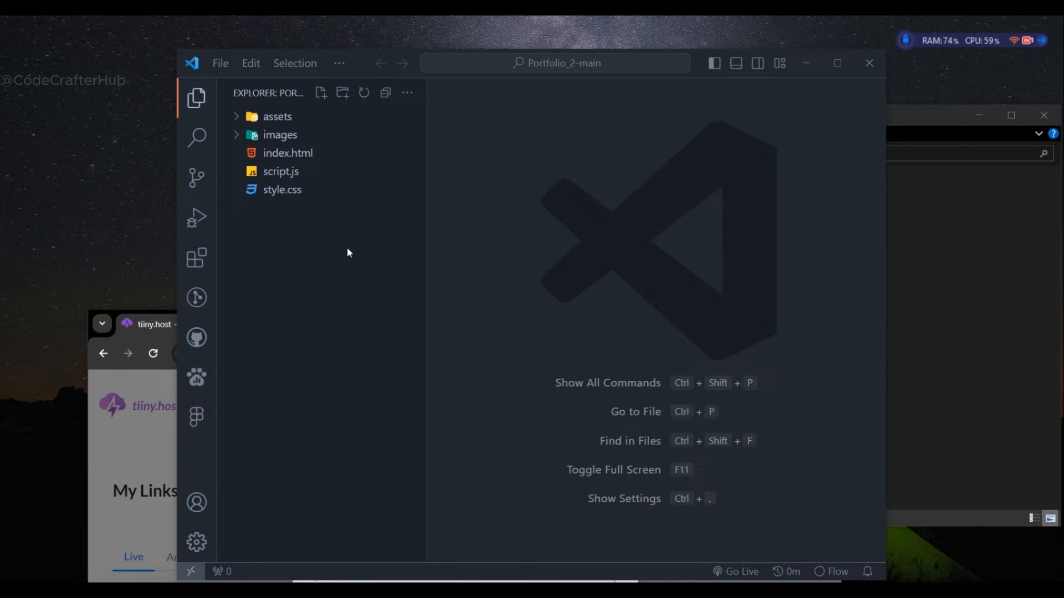
{"action": "mouse_move", "coordinate": [253, 108]}
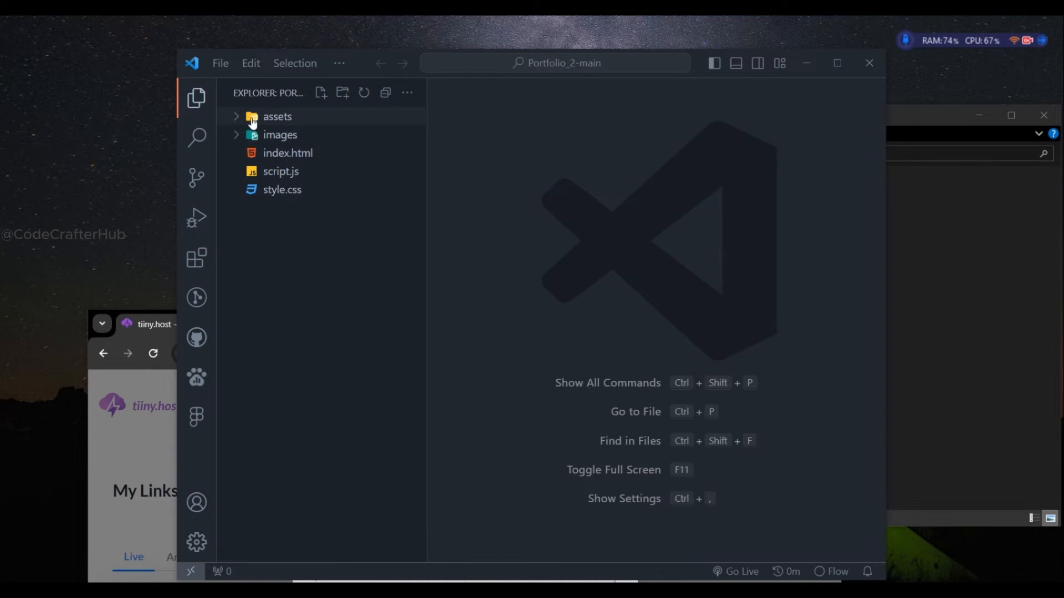
{"action": "left_click", "coordinate": [277, 117]}
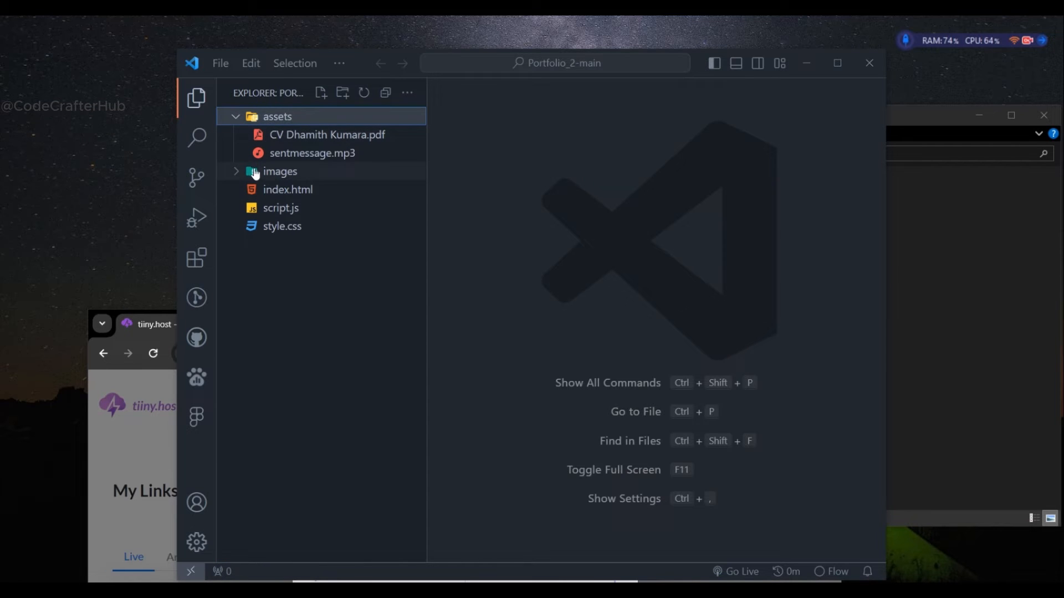
{"action": "left_click", "coordinate": [279, 171]}
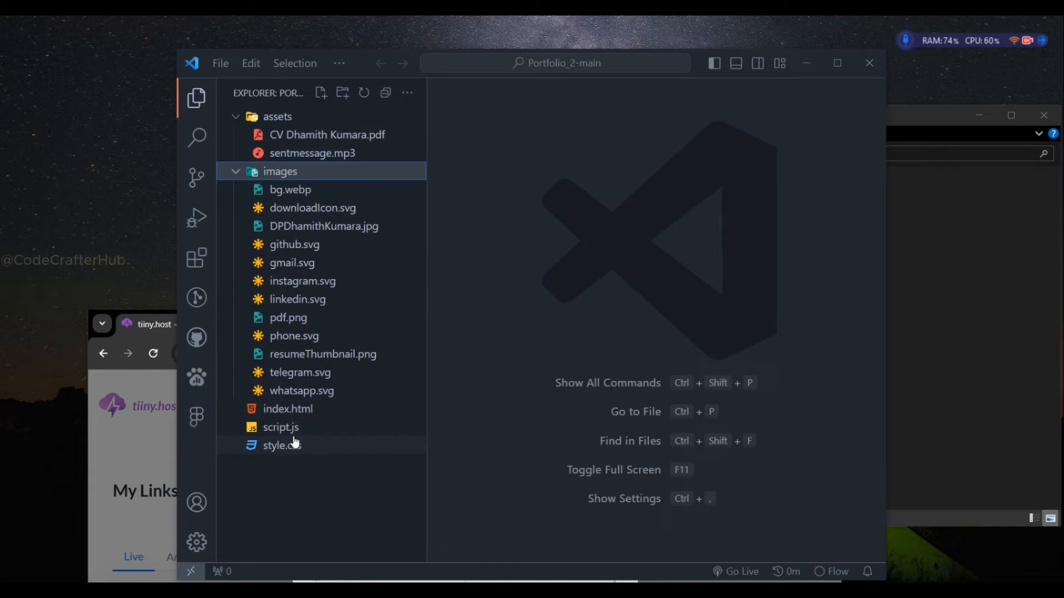
{"action": "mouse_move", "coordinate": [275, 459]}
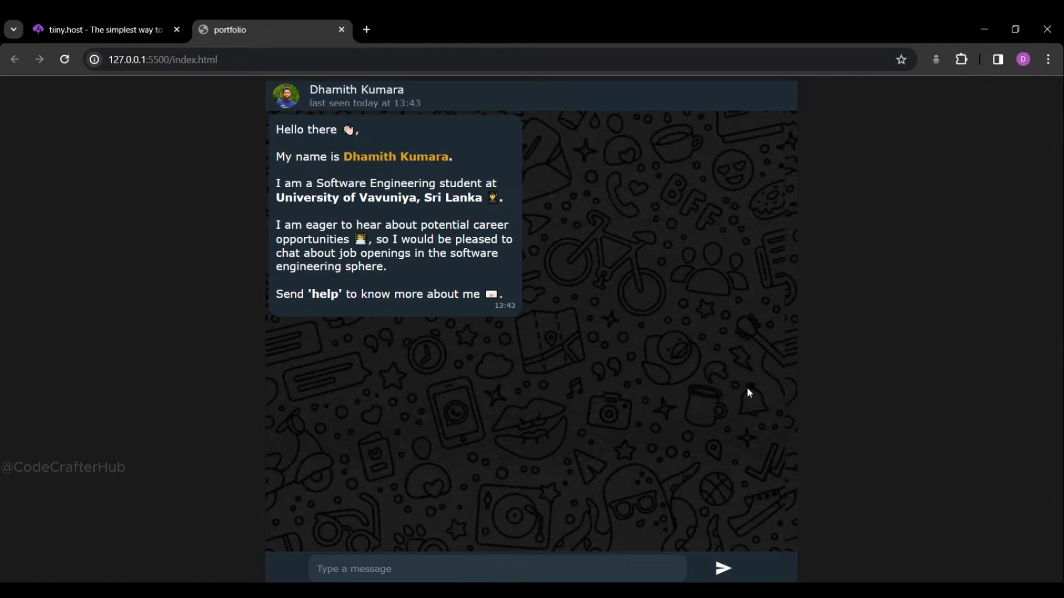
{"action": "mouse_move", "coordinate": [699, 348]}
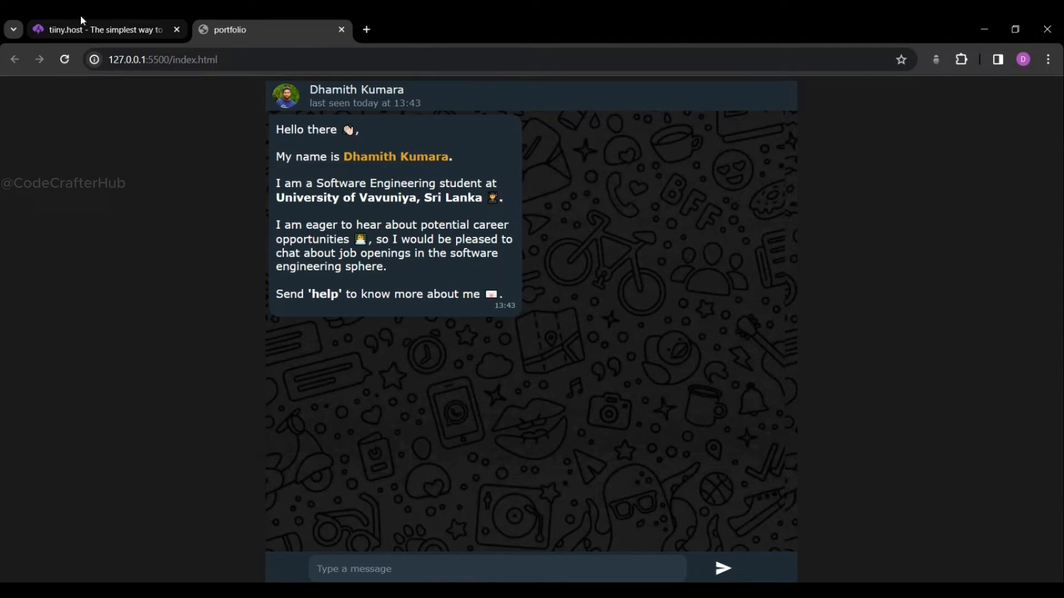
Step: Switch from the local 127.0.0.1:5500 portfolio preview back to the tiiny.host tab
{"action": "left_click", "coordinate": [102, 29]}
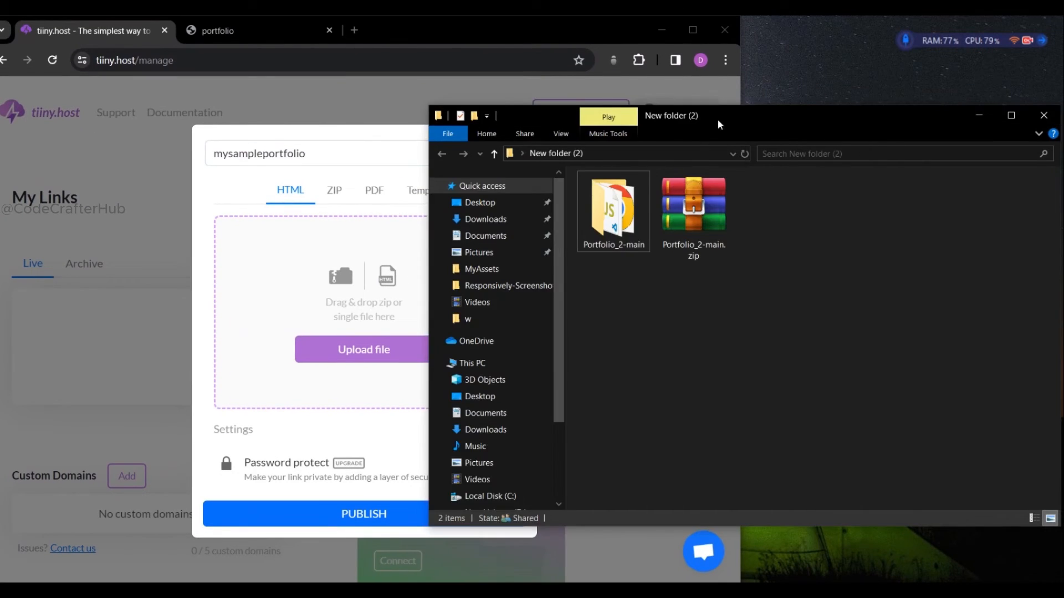
Step: Drop Portfolio_2-main.zip into the upload box and publish mysampleportfolio.tiiny.site
{"action": "left_click_drag", "start_coordinate": [692, 204], "coordinate": [386, 295]}
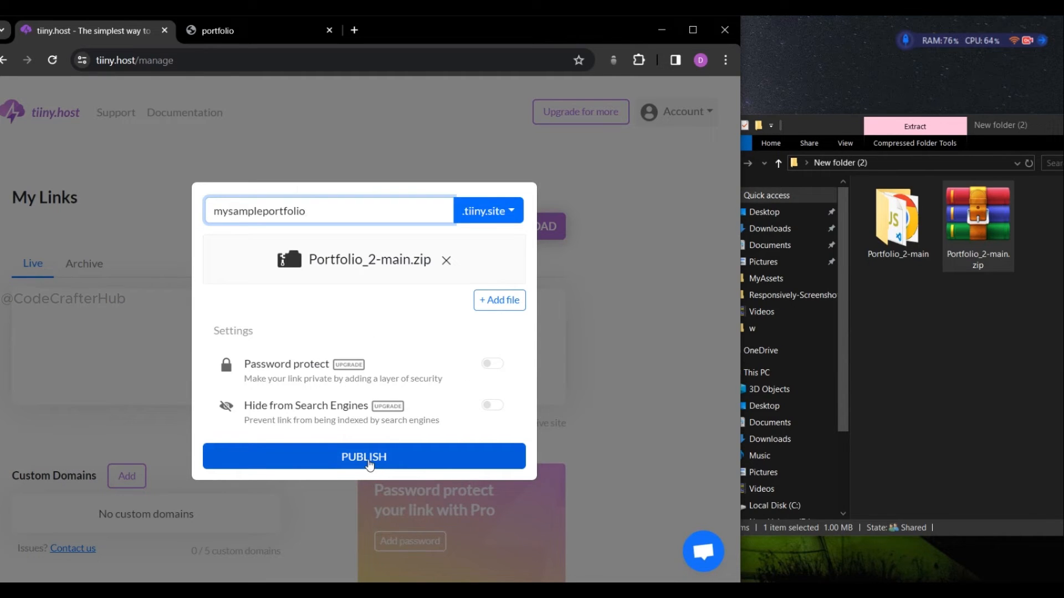
{"action": "left_click", "coordinate": [364, 455]}
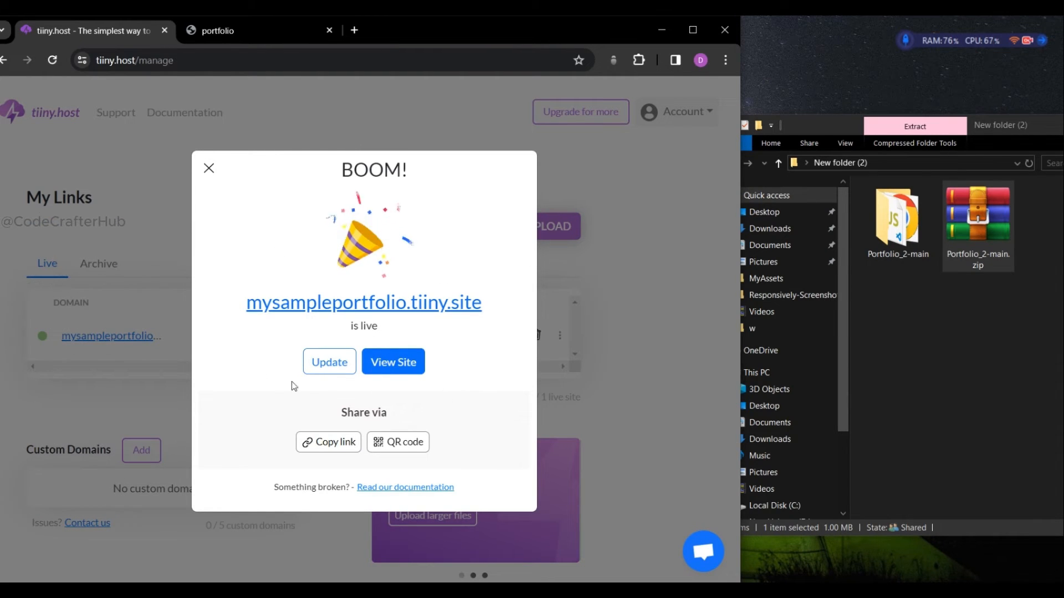
Step: View the live mysampleportfolio.tiiny.site in a new tab, then return to tiiny.host
{"action": "left_click", "coordinate": [392, 361]}
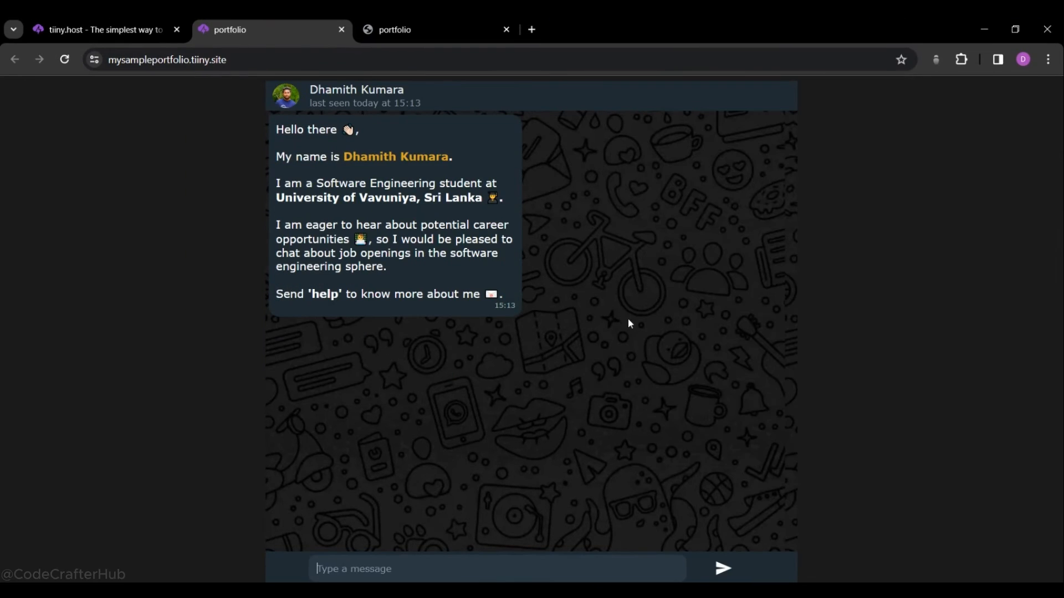
{"action": "left_click", "coordinate": [102, 29]}
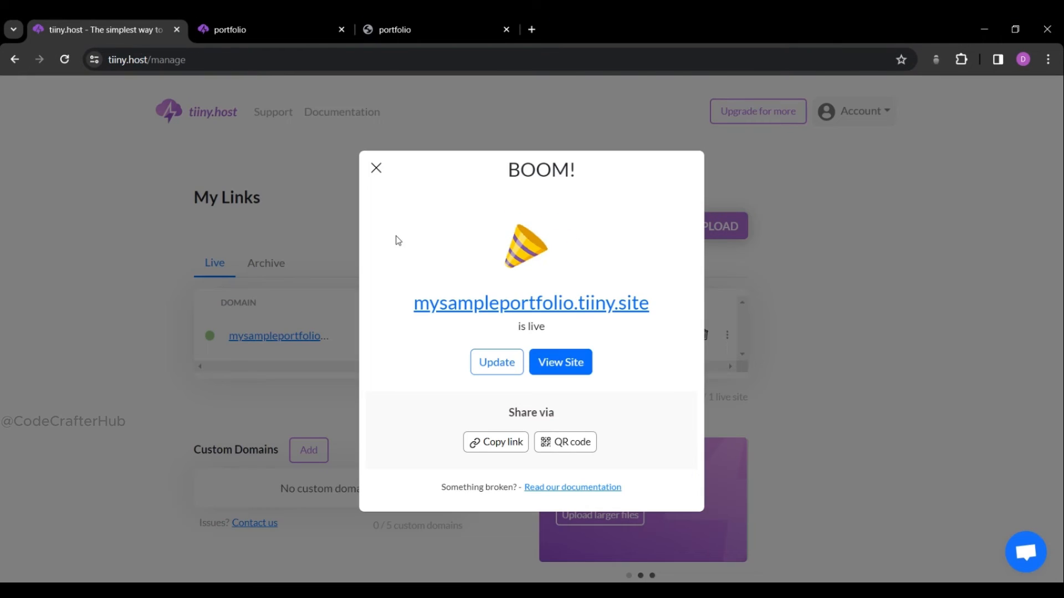
Step: Dismiss the BOOM confirmation, leaving mysampleportfolio listed live on My Links
{"action": "left_click", "coordinate": [376, 168]}
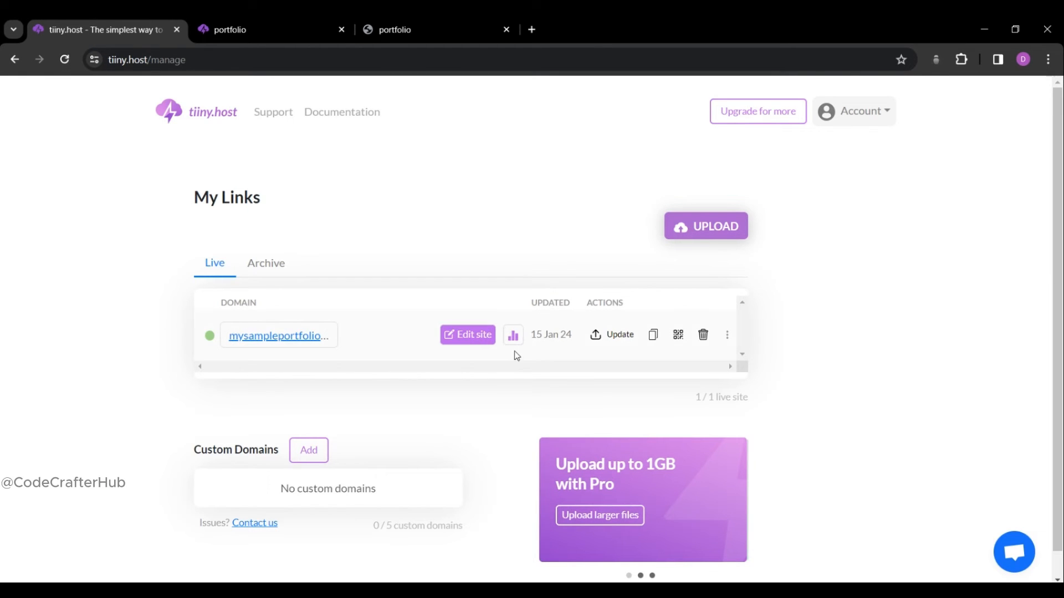
{"action": "left_click", "coordinate": [513, 335]}
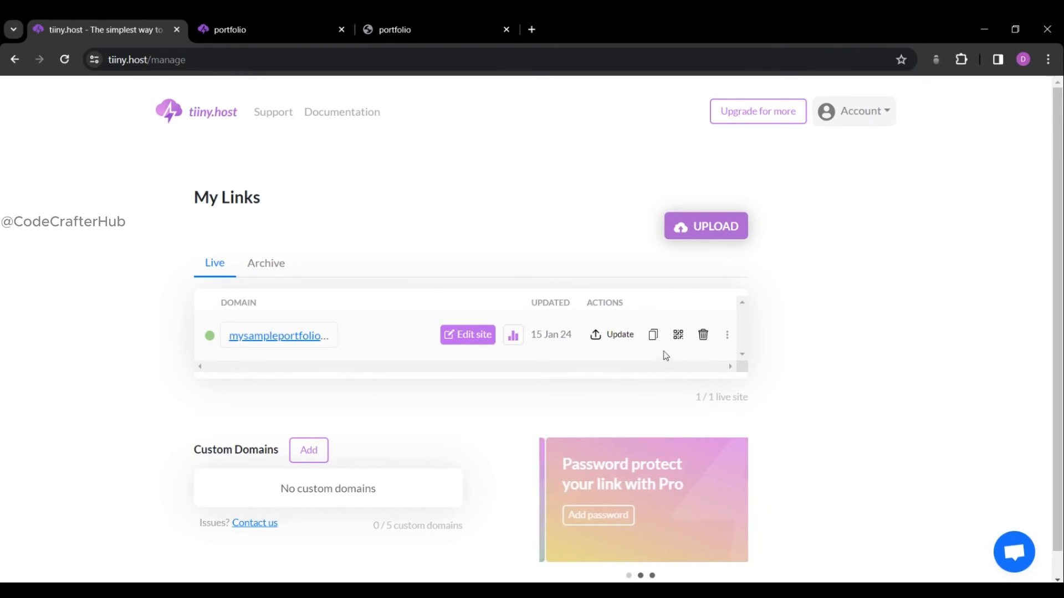
{"action": "mouse_move", "coordinate": [651, 335]}
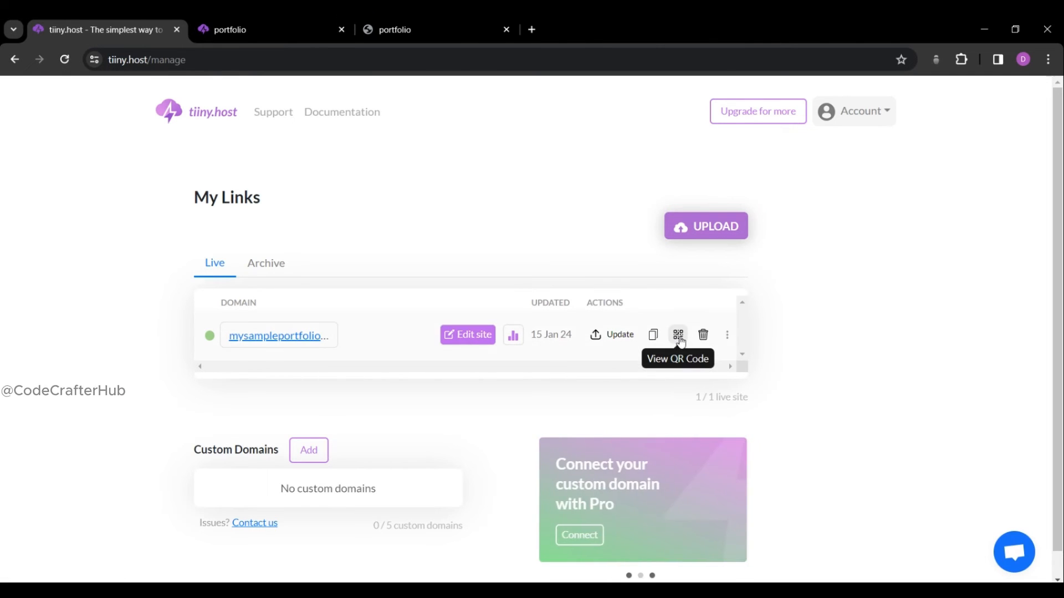
{"action": "mouse_move", "coordinate": [704, 334]}
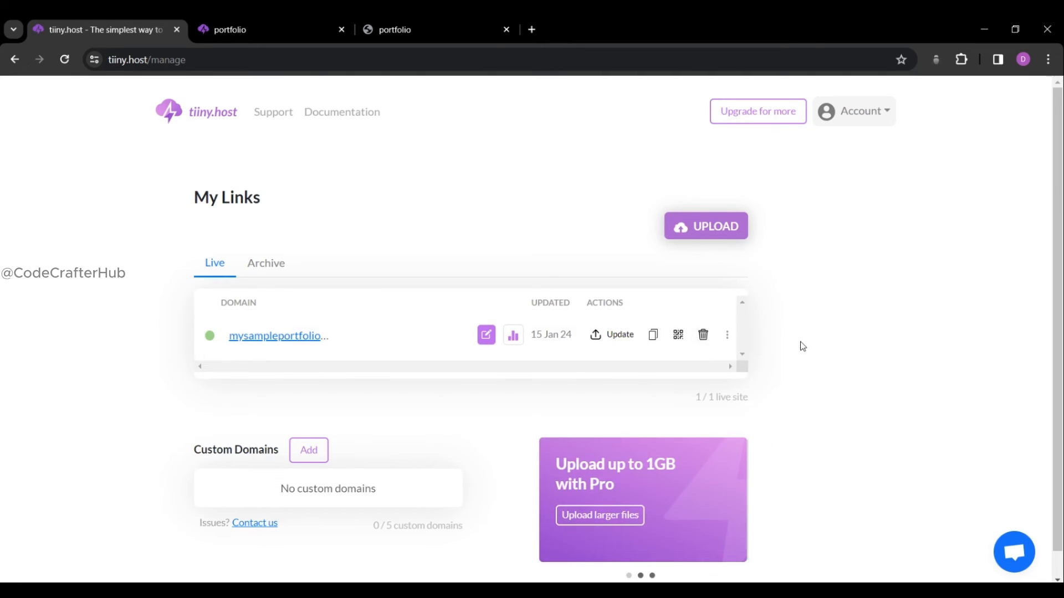
{"action": "left_click", "coordinate": [727, 335]}
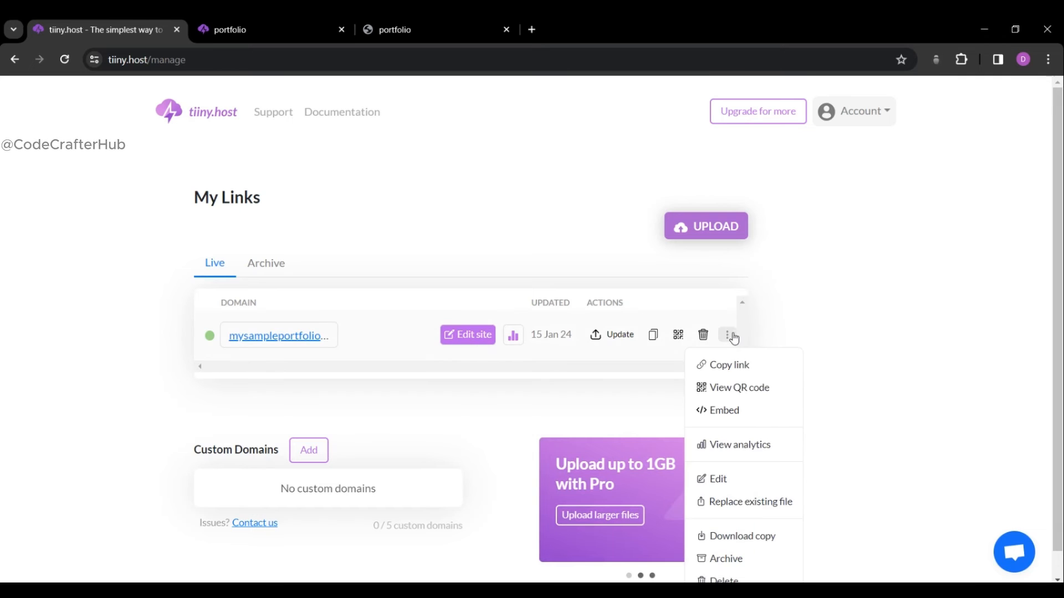
{"action": "left_click", "coordinate": [763, 316]}
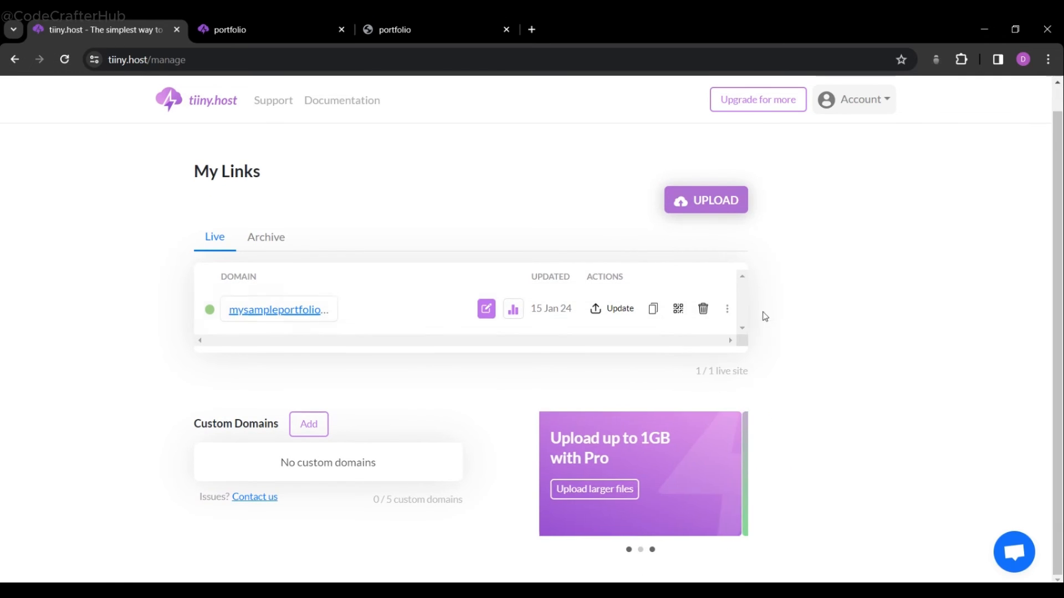
{"action": "left_click", "coordinate": [727, 310]}
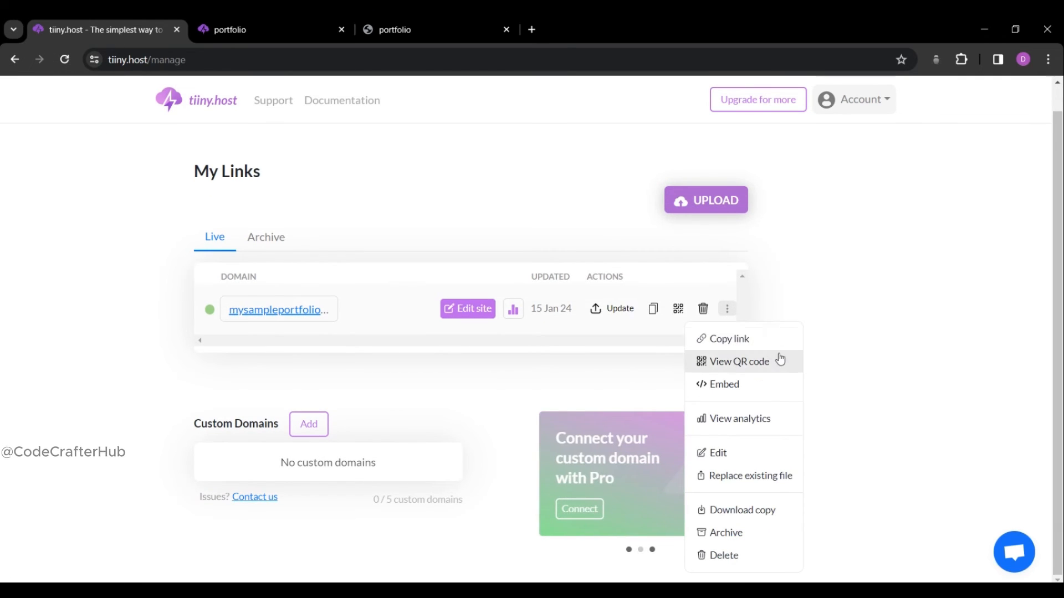
{"action": "mouse_move", "coordinate": [751, 367]}
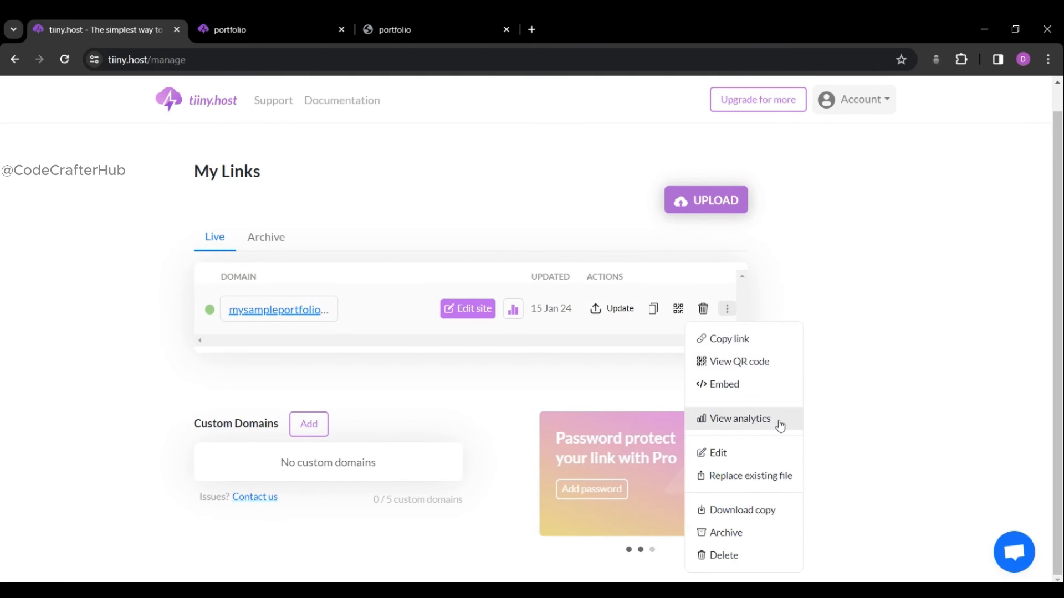
{"action": "mouse_move", "coordinate": [785, 475]}
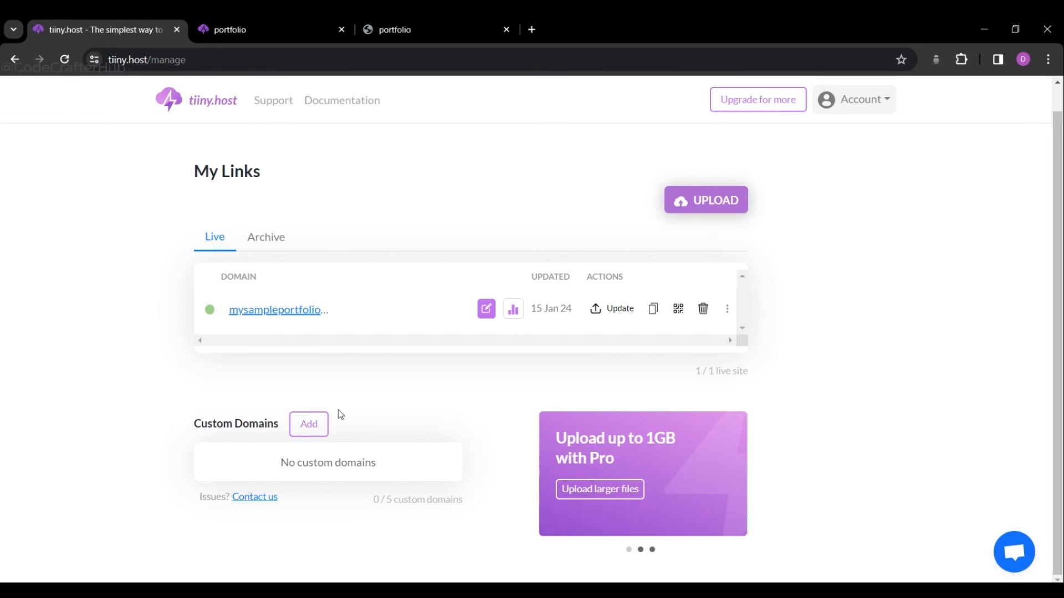
{"action": "mouse_move", "coordinate": [370, 467]}
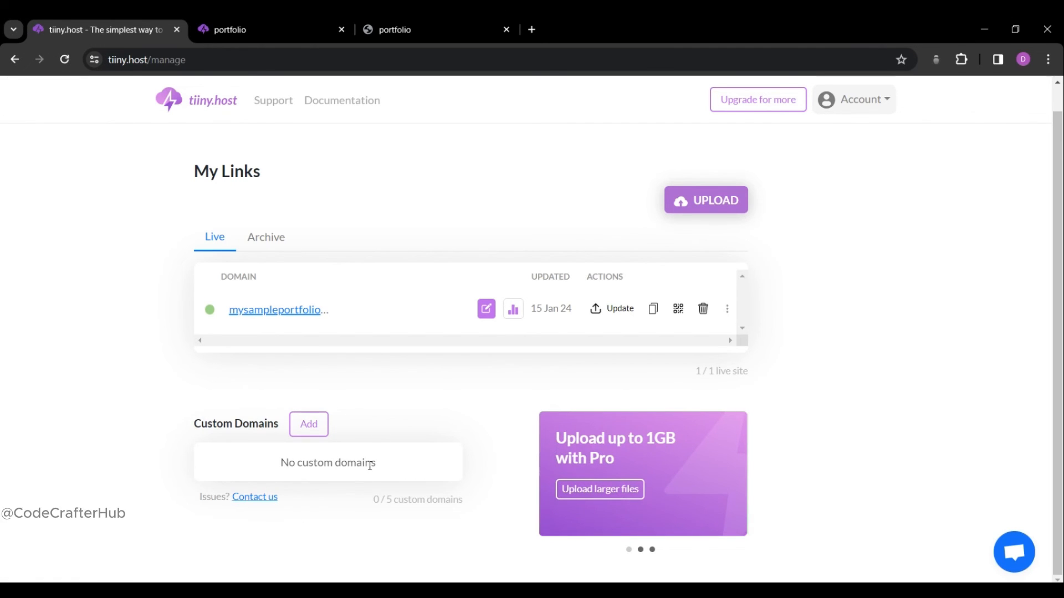